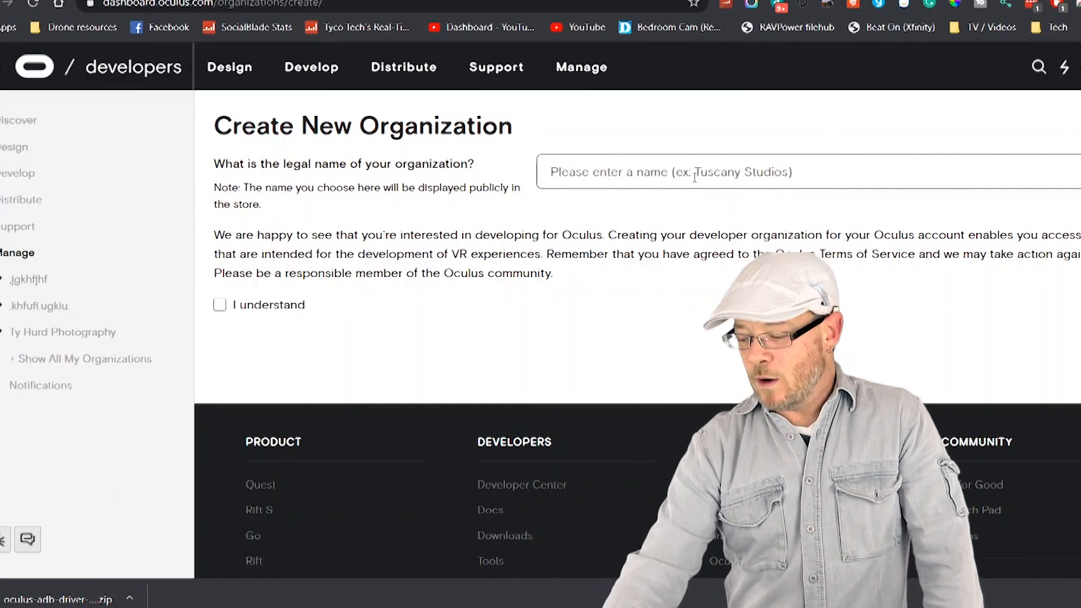
- Name the organization 'hkjgkjgkfkhfjdkguyfhv', acknowledge the terms and NDA, and agree
{"action": "type", "text": "hkjgkjgkfkhfjdkguyf"}
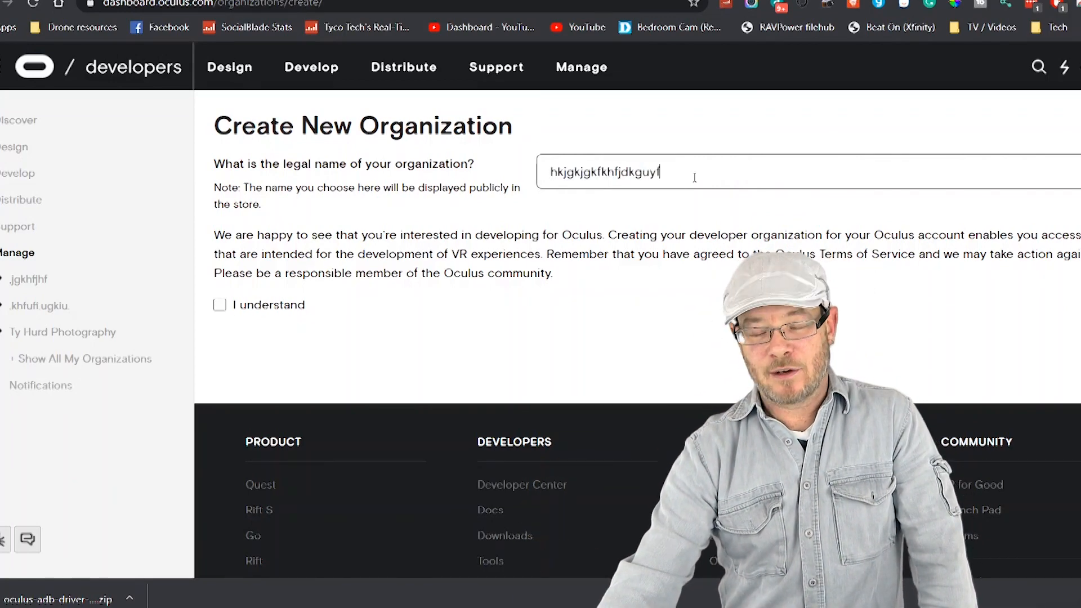
{"action": "type", "text": "hv"}
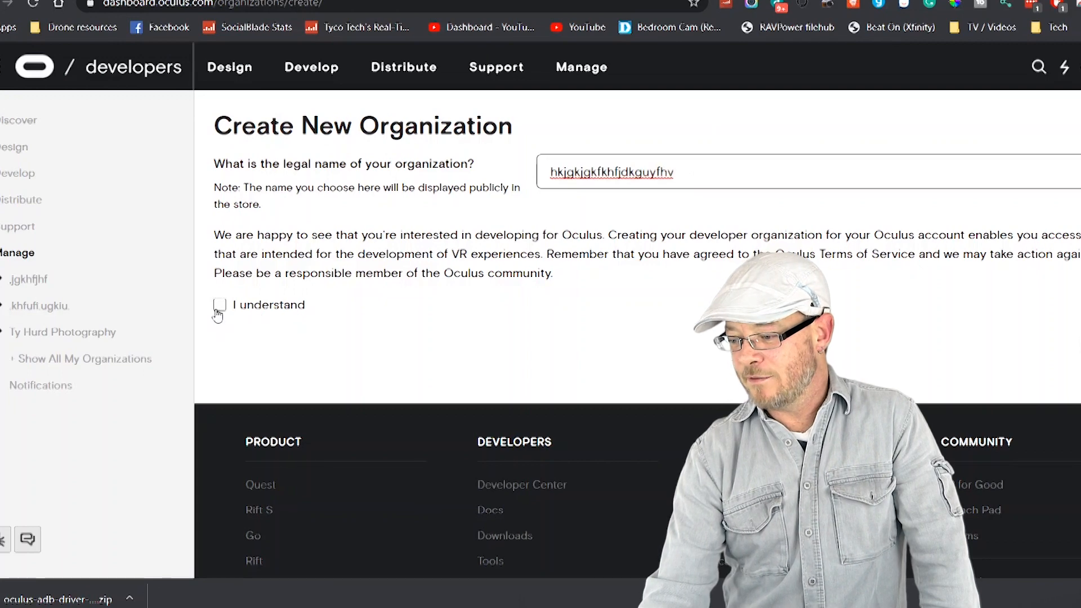
{"action": "left_click", "coordinate": [219, 304]}
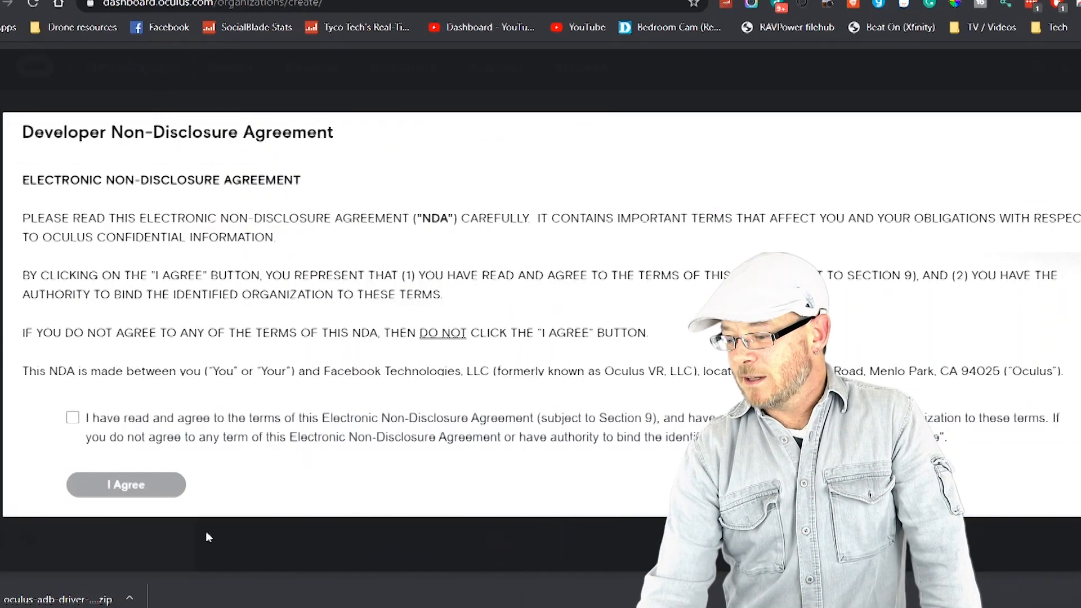
{"action": "left_click", "coordinate": [72, 417]}
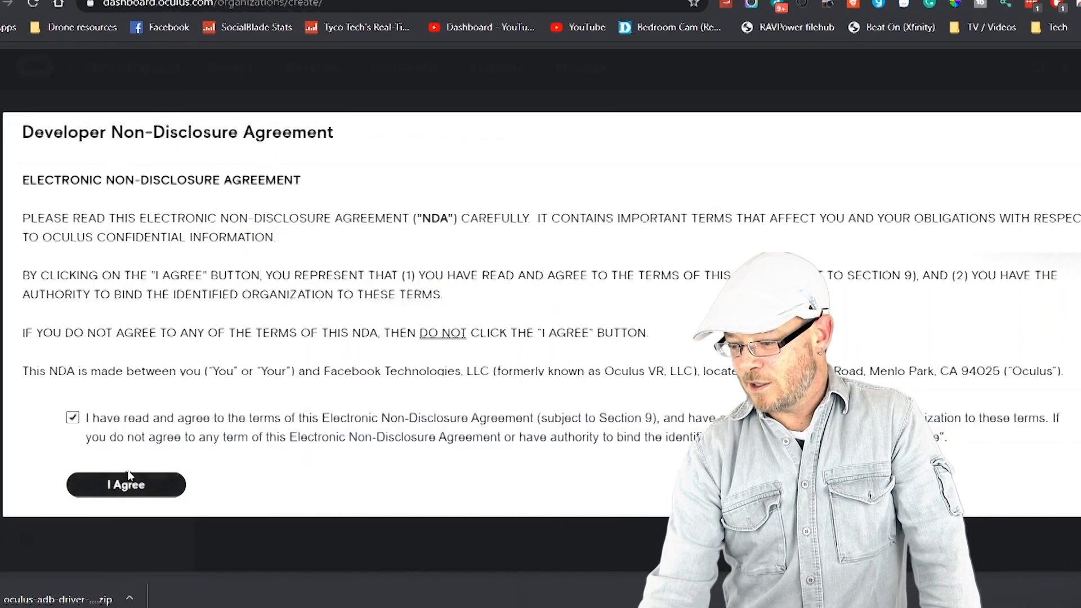
{"action": "left_click", "coordinate": [127, 484]}
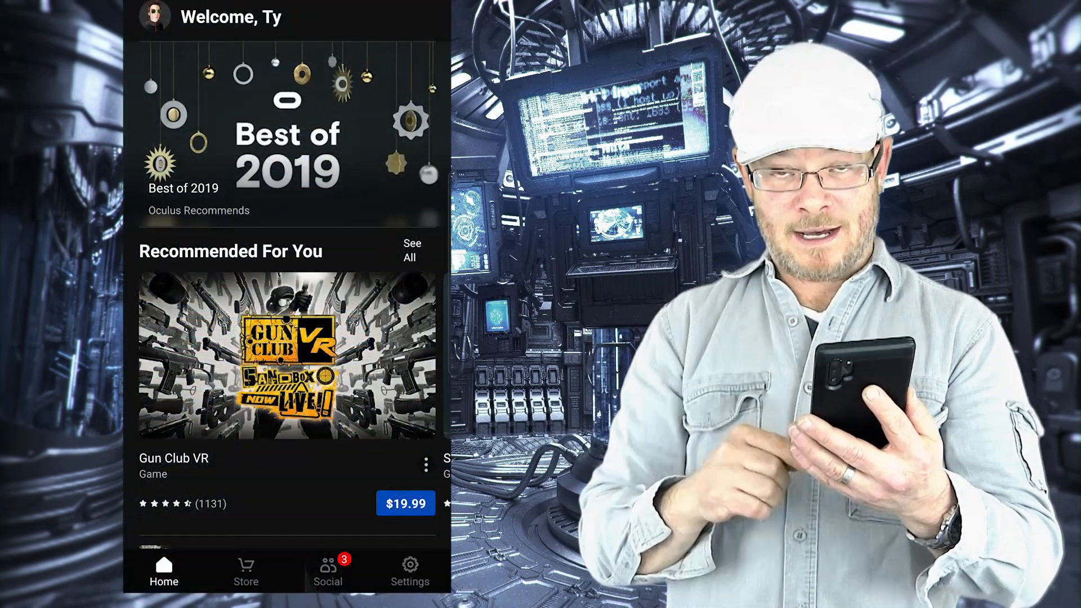
- Reach the connected Quest's Developer Mode option through Settings and More Settings
{"action": "left_click", "coordinate": [410, 571]}
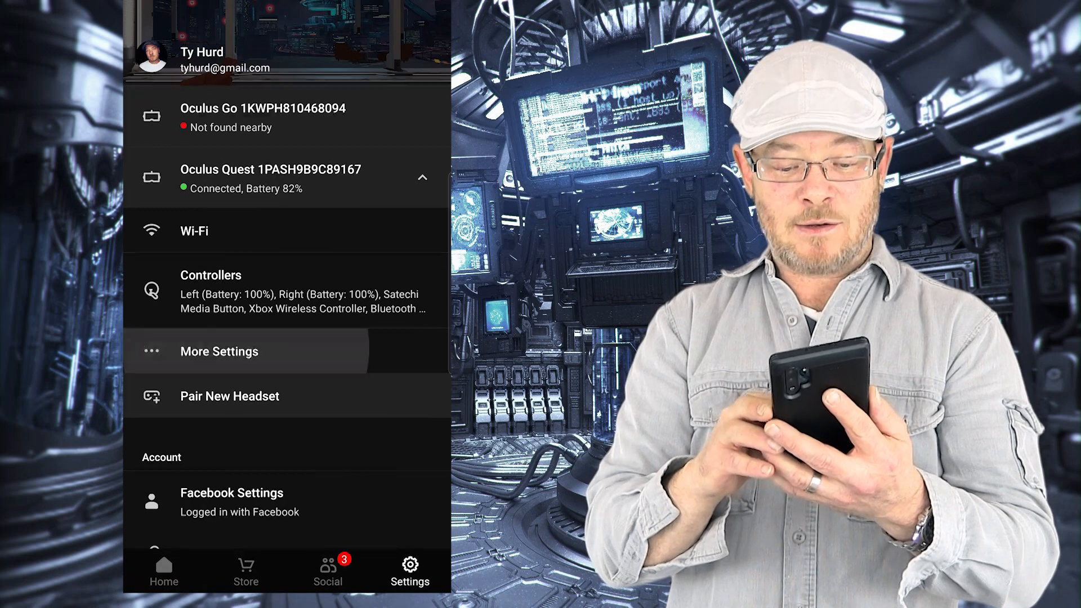
{"action": "left_click", "coordinate": [218, 352]}
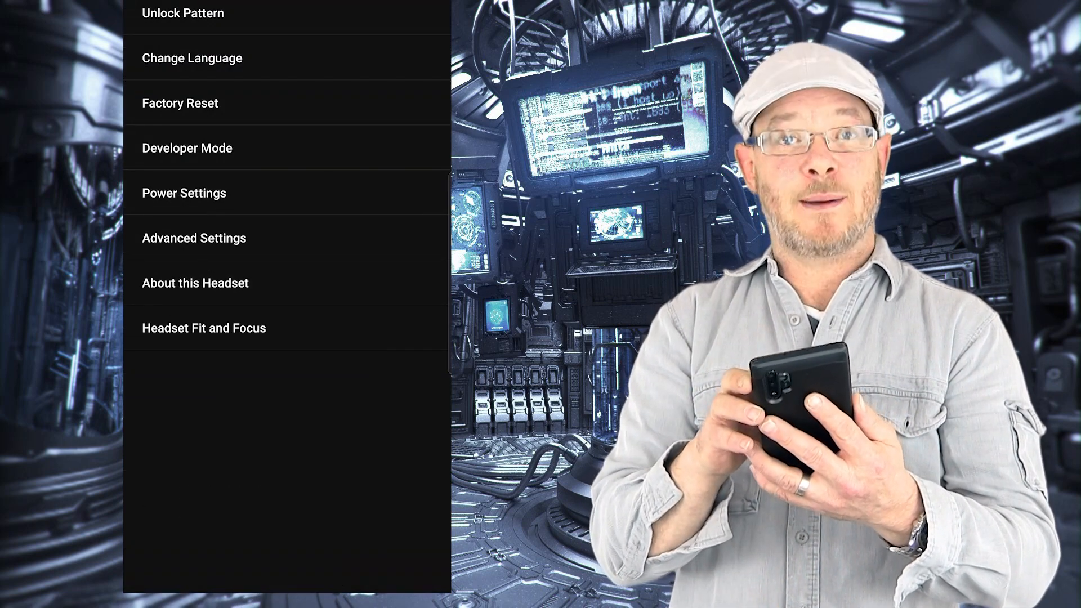
{"action": "left_click", "coordinate": [187, 148]}
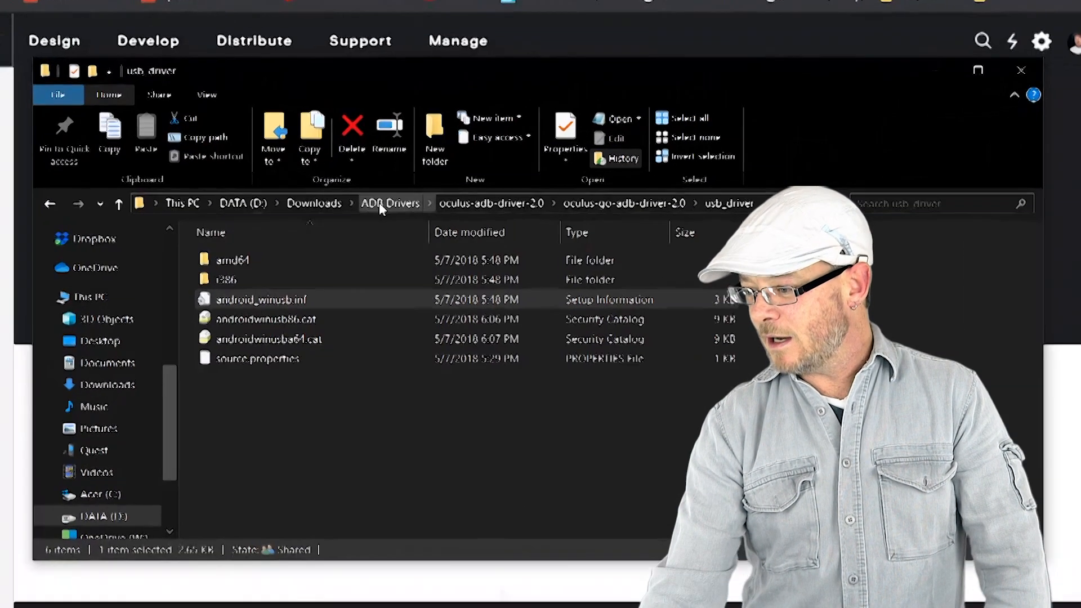
- Return to the ADB Drivers folder, extract the driver zip and enter the oculus-adb-driver-2.0 folder
{"action": "left_click", "coordinate": [391, 204]}
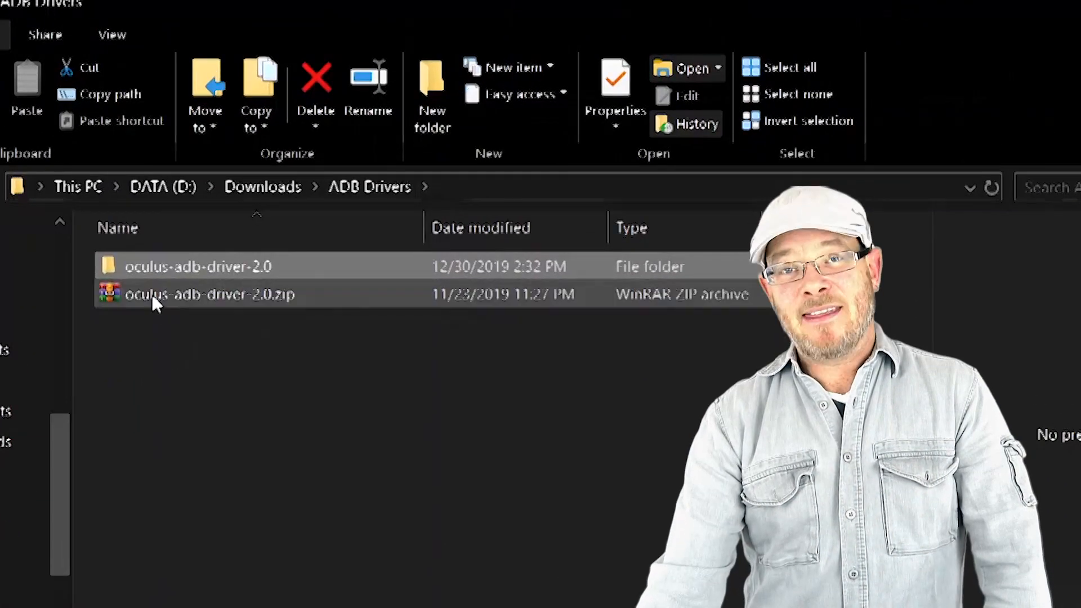
{"action": "left_click", "coordinate": [207, 265]}
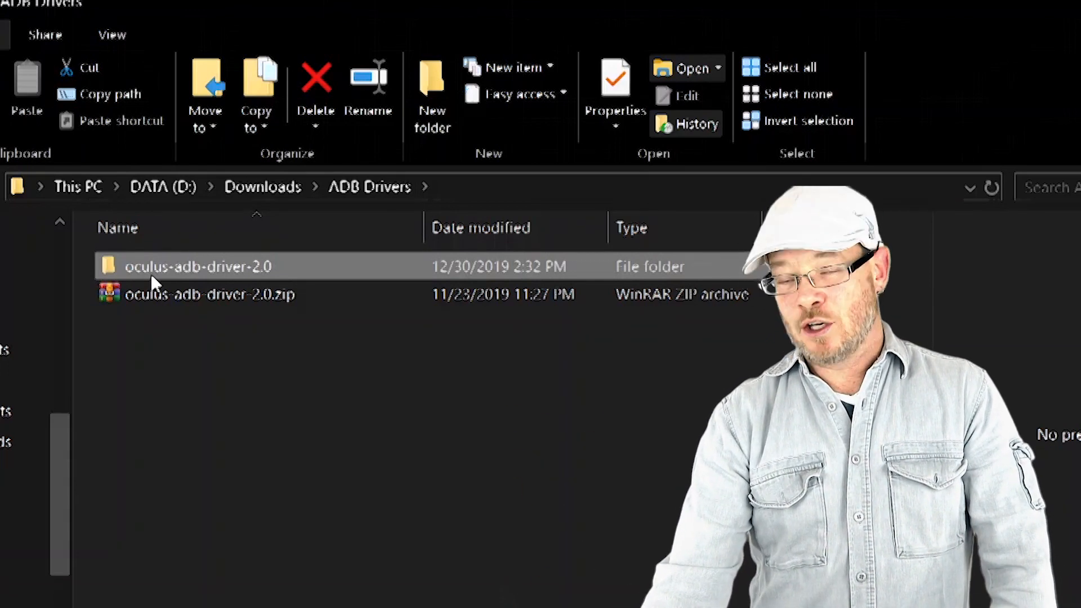
{"action": "left_click", "coordinate": [211, 294]}
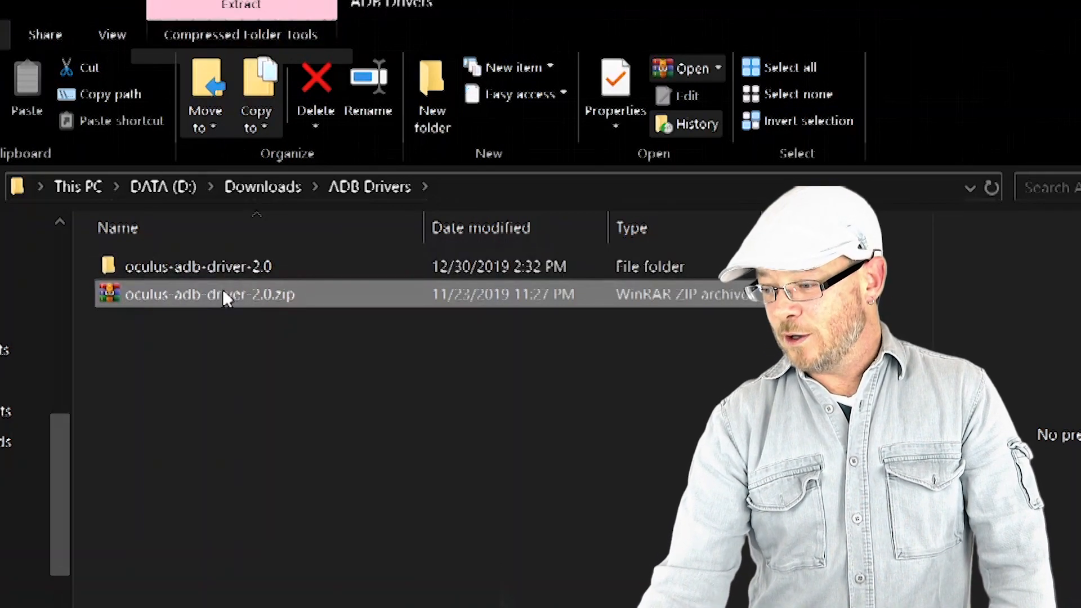
{"action": "right_click", "coordinate": [210, 294]}
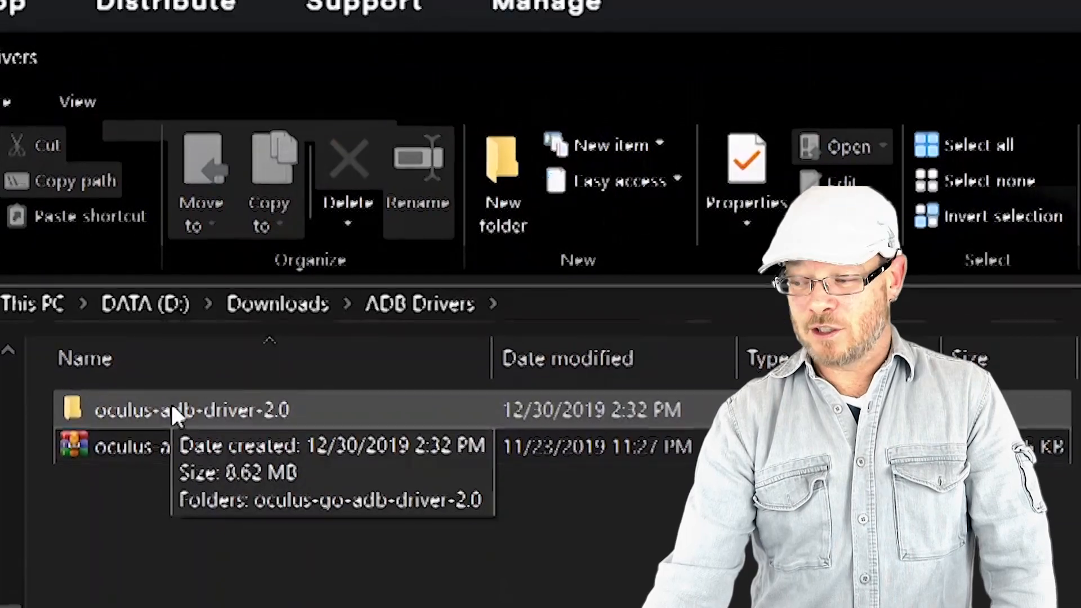
{"action": "double_click", "coordinate": [192, 410]}
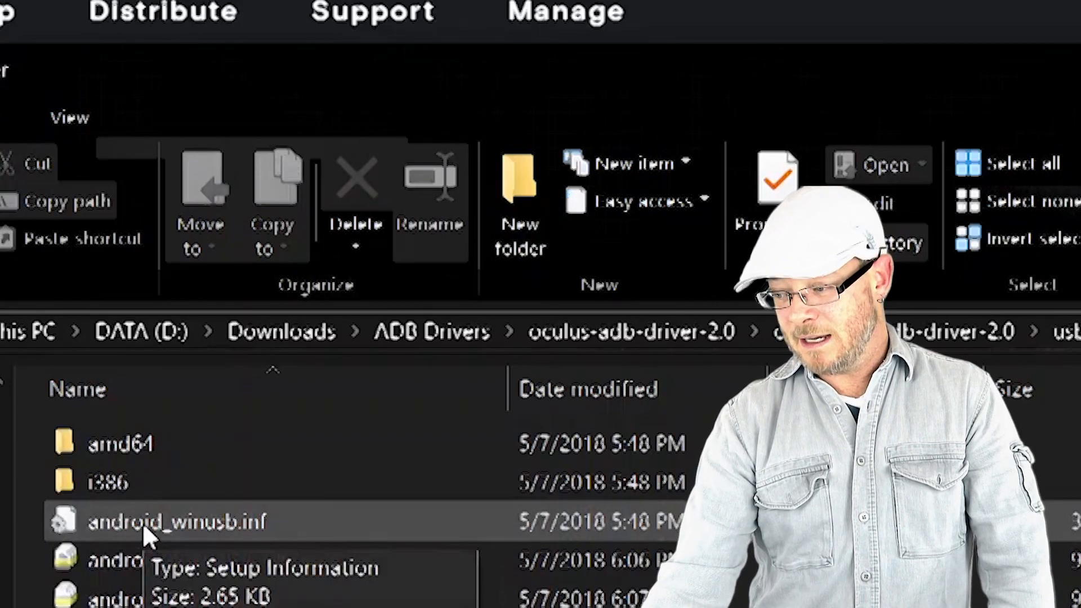
- Bring up the Install option for android_winusb.inf
{"action": "right_click", "coordinate": [181, 521]}
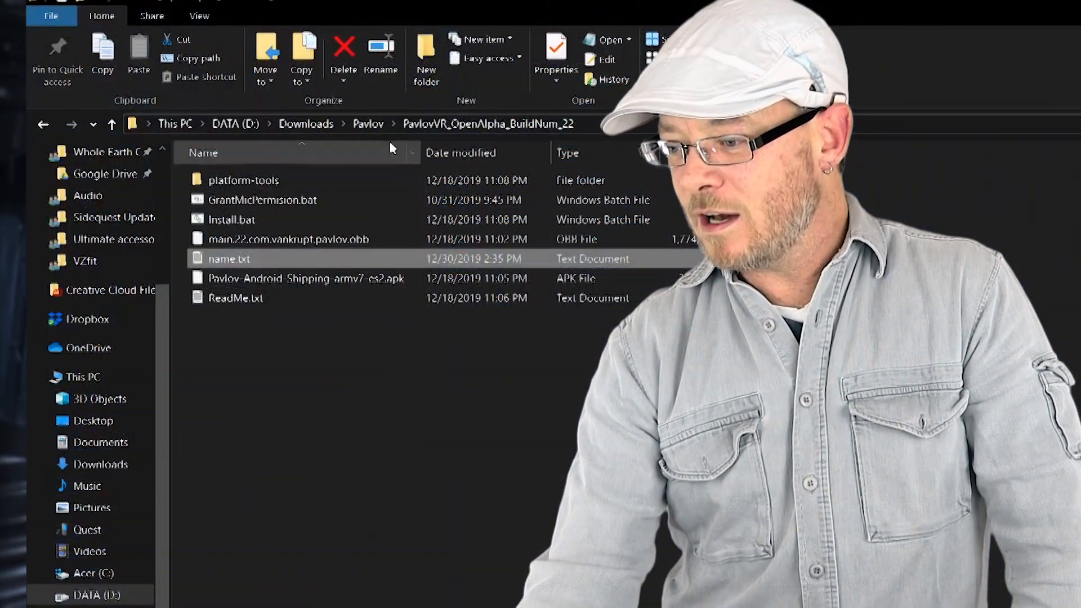
{"action": "left_click", "coordinate": [368, 124]}
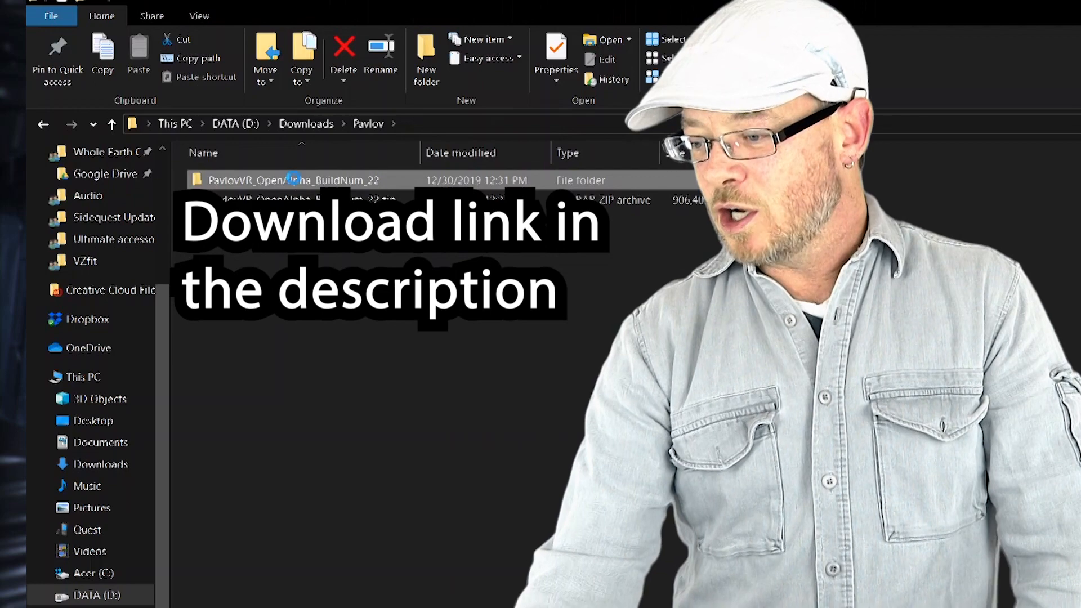
{"action": "double_click", "coordinate": [294, 180]}
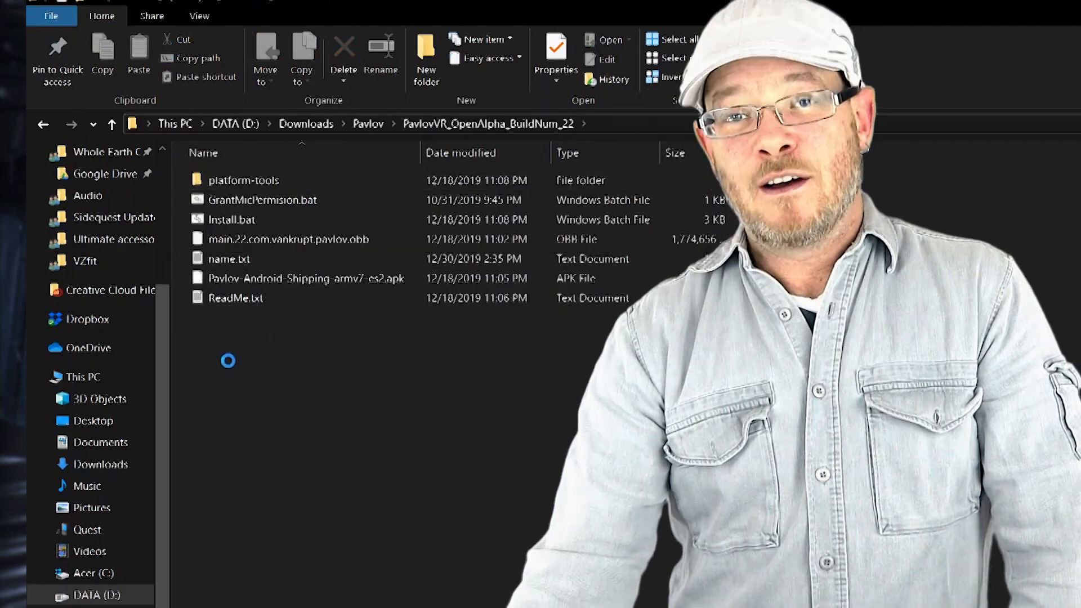
{"action": "left_click", "coordinate": [235, 297]}
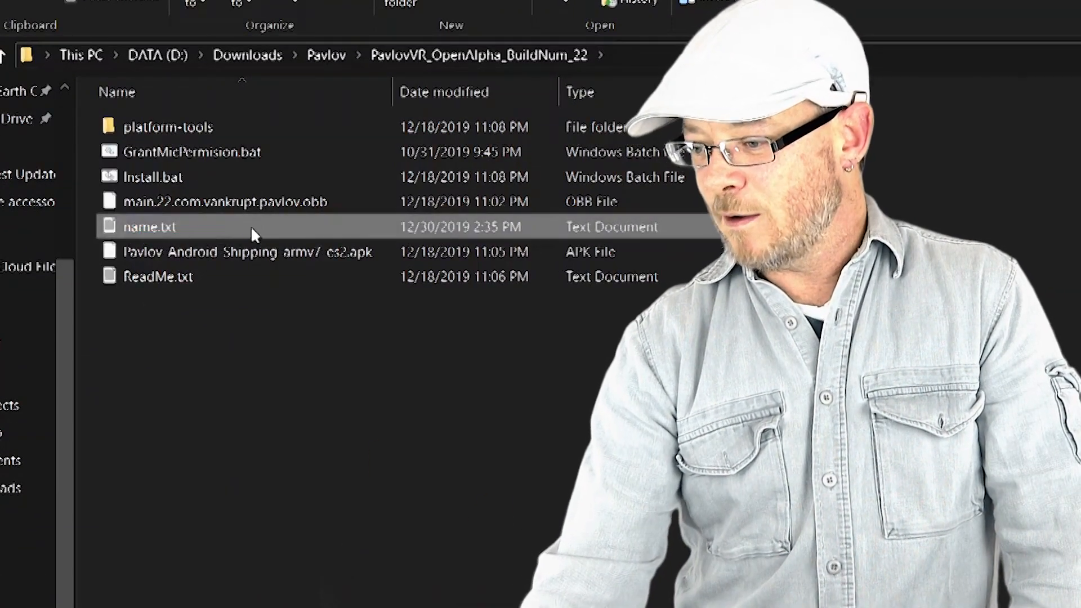
- Open name.txt in Notepad showing the player name 'TycoTech'
{"action": "double_click", "coordinate": [149, 226]}
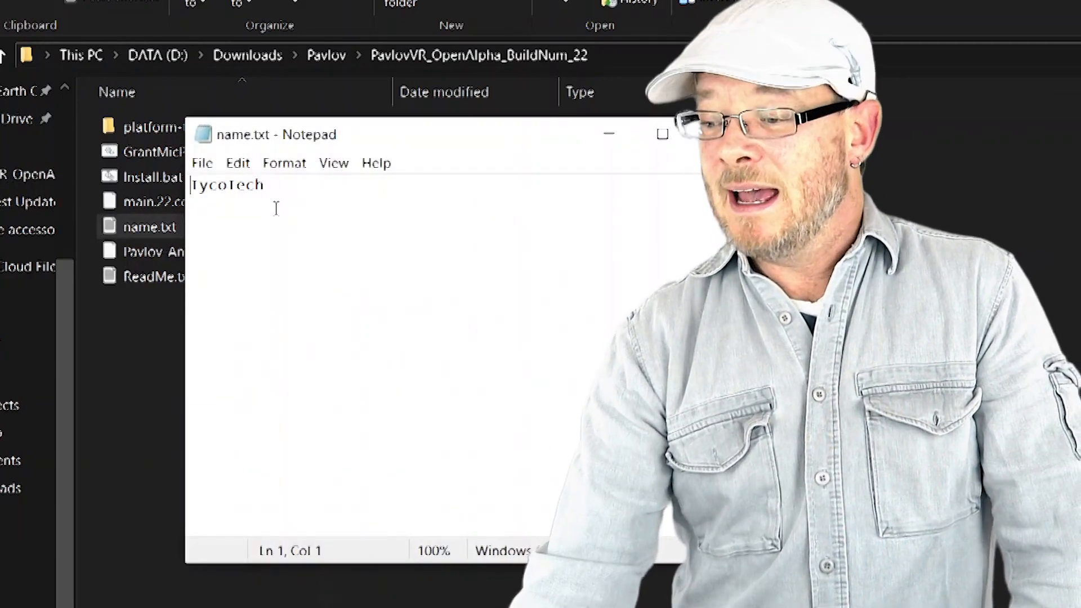
{"action": "left_click", "coordinate": [202, 162]}
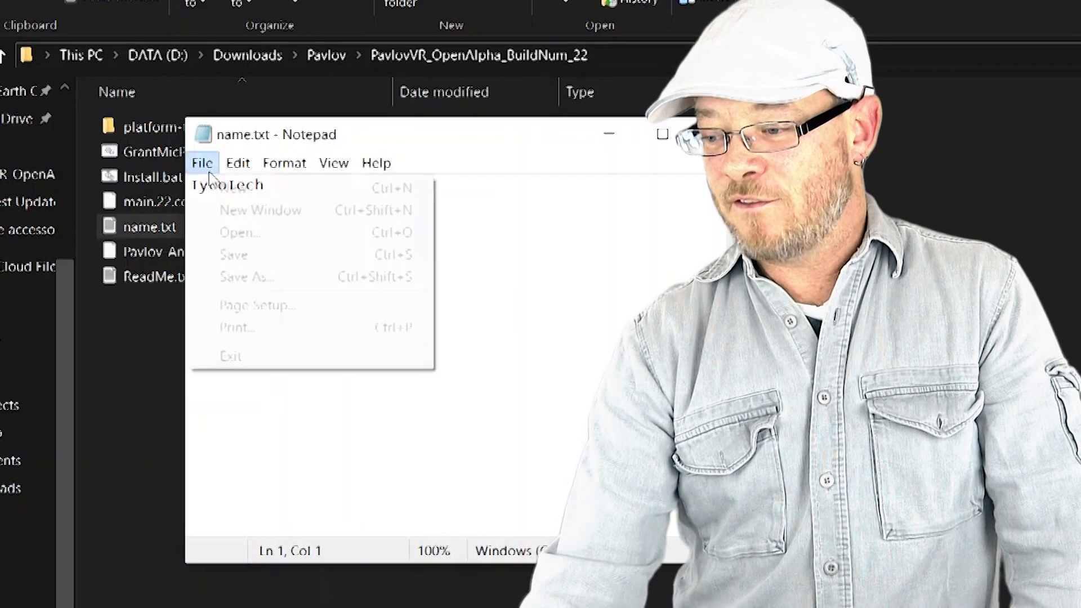
{"action": "left_click", "coordinate": [202, 162]}
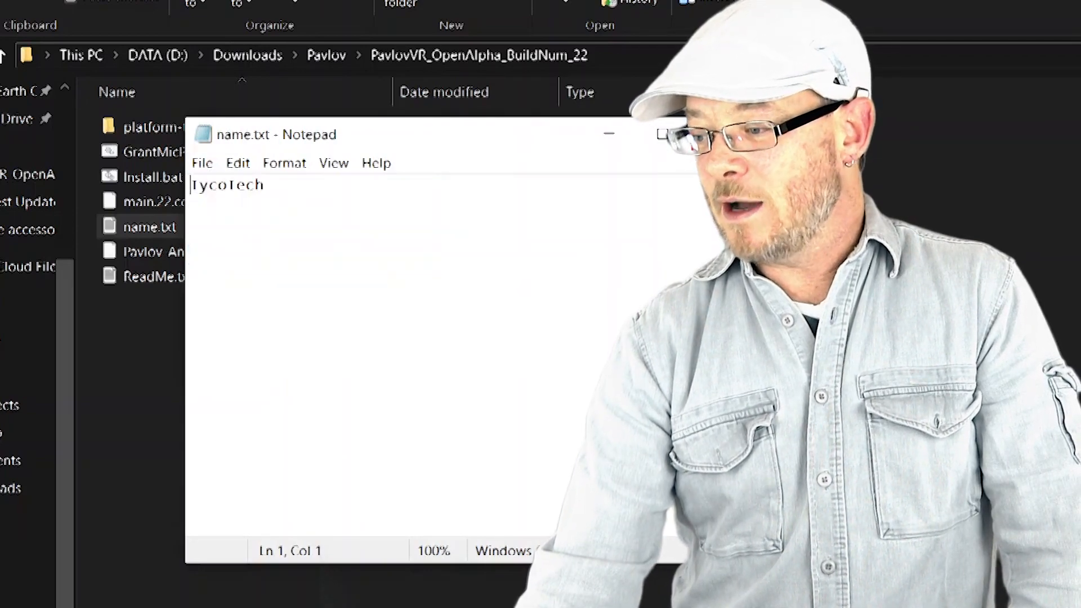